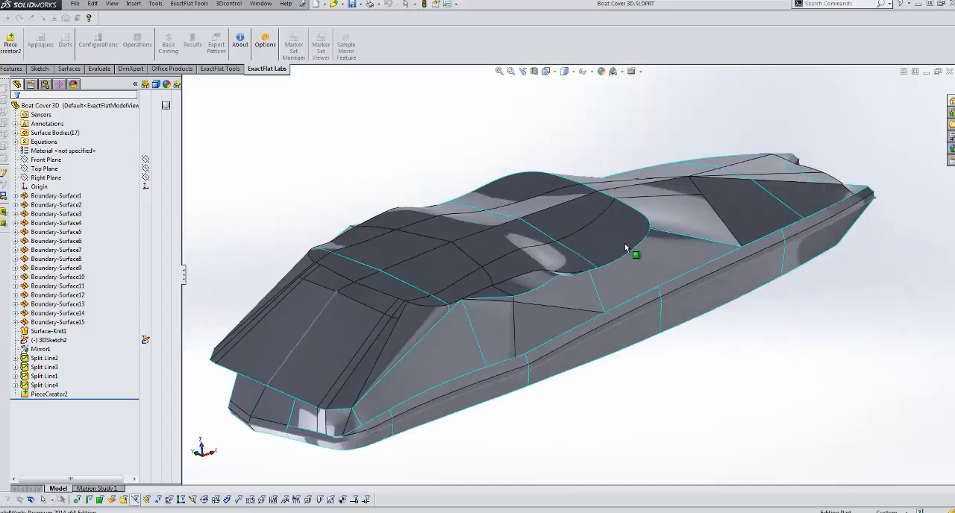
Orbit the boat cover to view its side and underside, then bring up the ExactFlat Tools.
left_click_drag(626, 248, 415, 306)
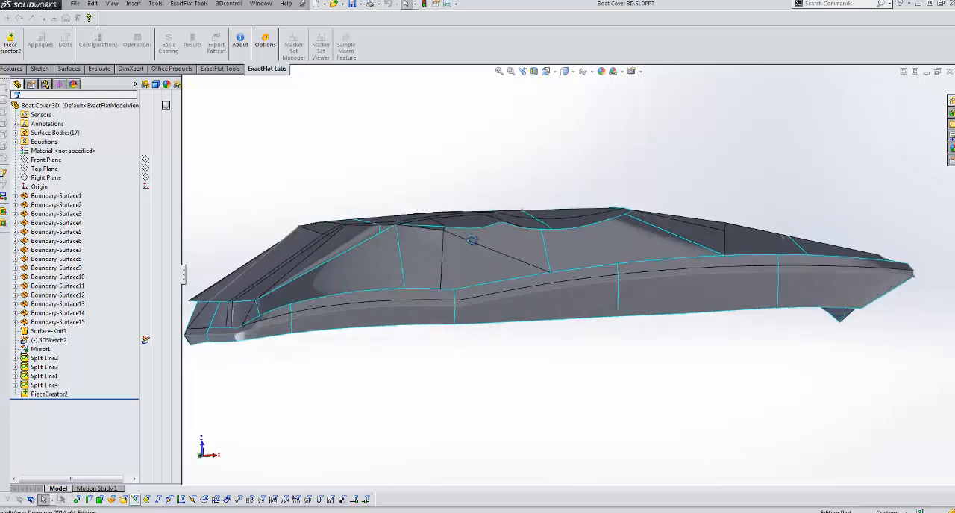
left_click_drag(471, 240, 366, 316)
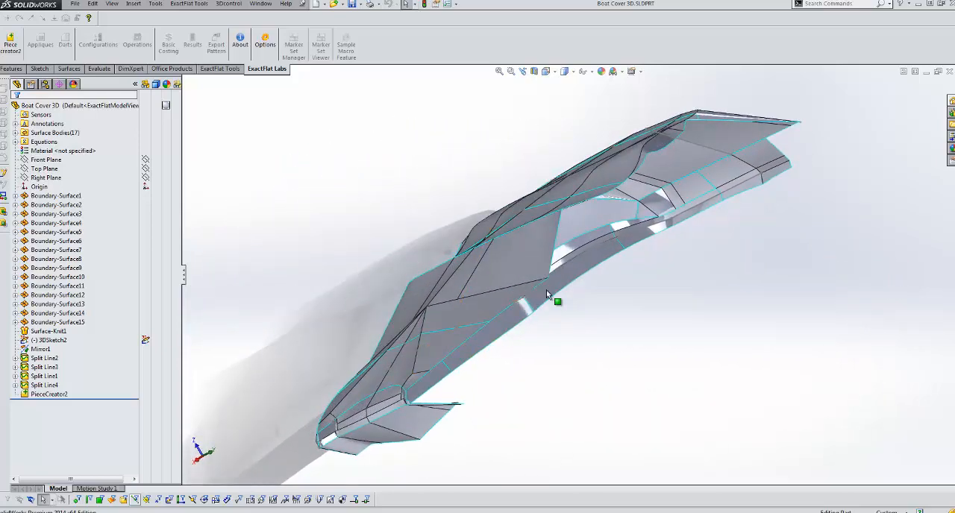
left_click_drag(549, 296, 332, 361)
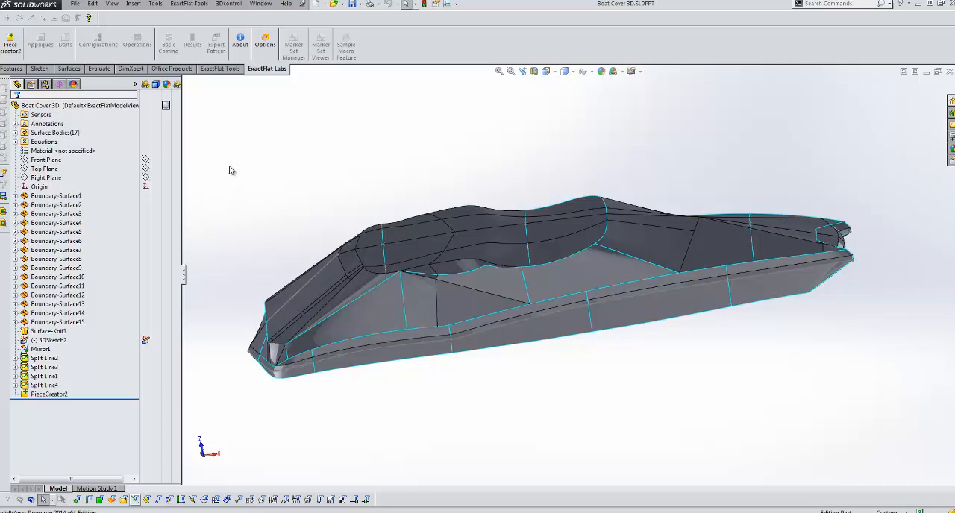
left_click(221, 69)
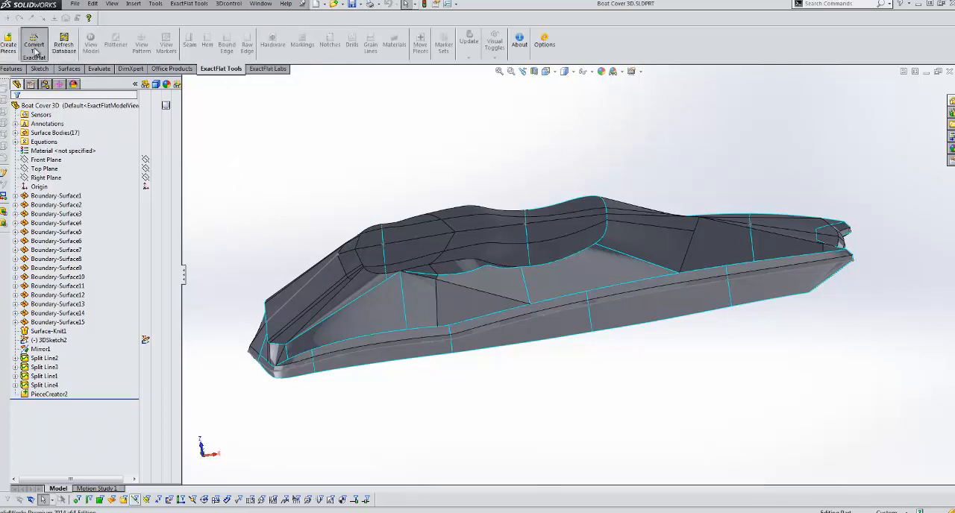
Start Convert to ExactFlat, showing the Material Assignment dialog for the cover pieces.
left_click(33, 42)
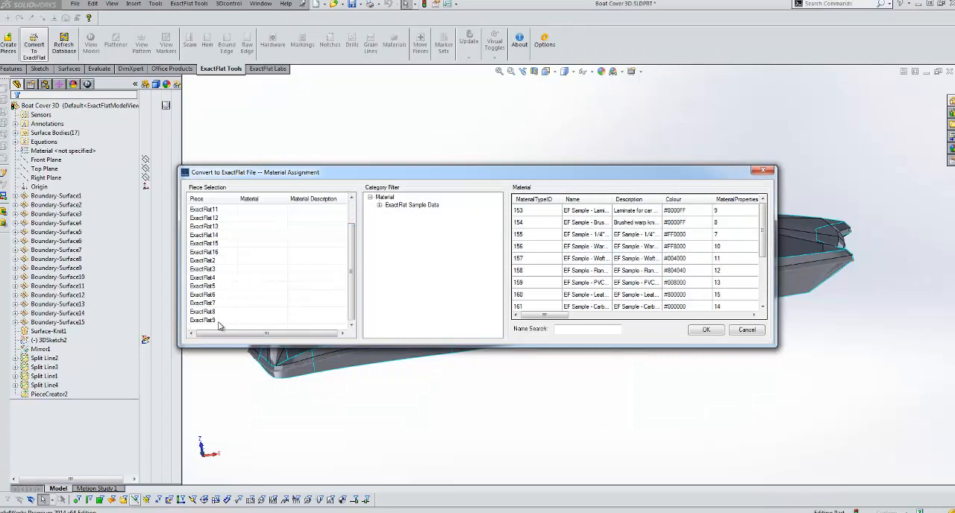
Assign EF Sample - PVC_Coated from the Marine category to all pieces and confirm the conversion.
left_click(379, 206)
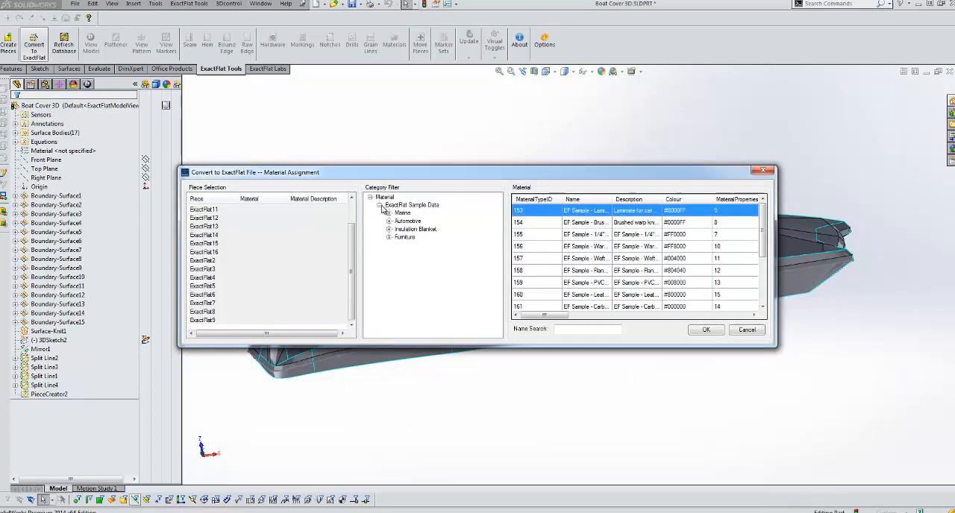
left_click(389, 212)
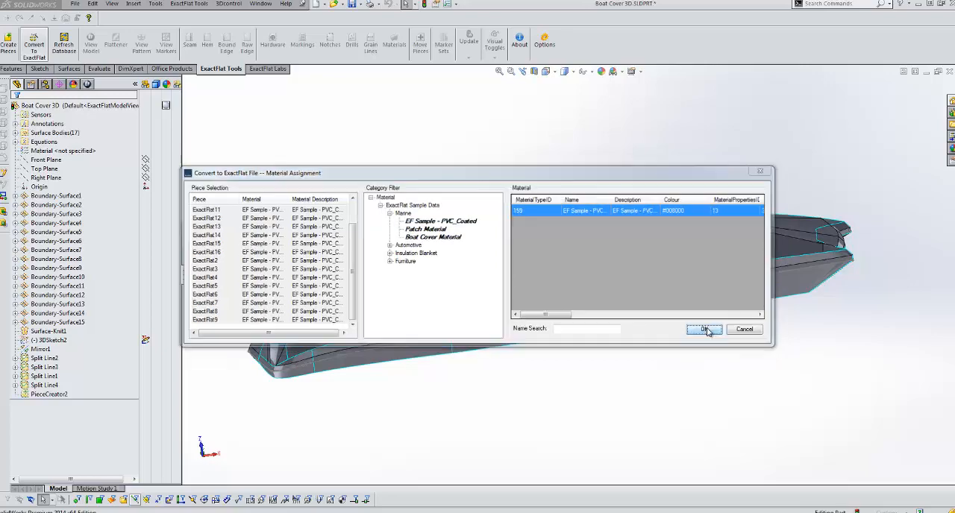
left_click(704, 329)
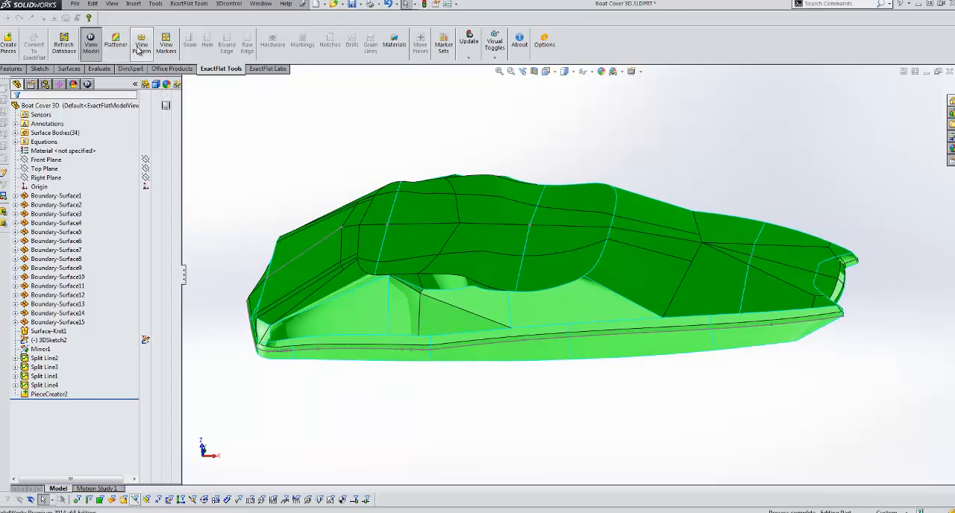
left_click(141, 43)
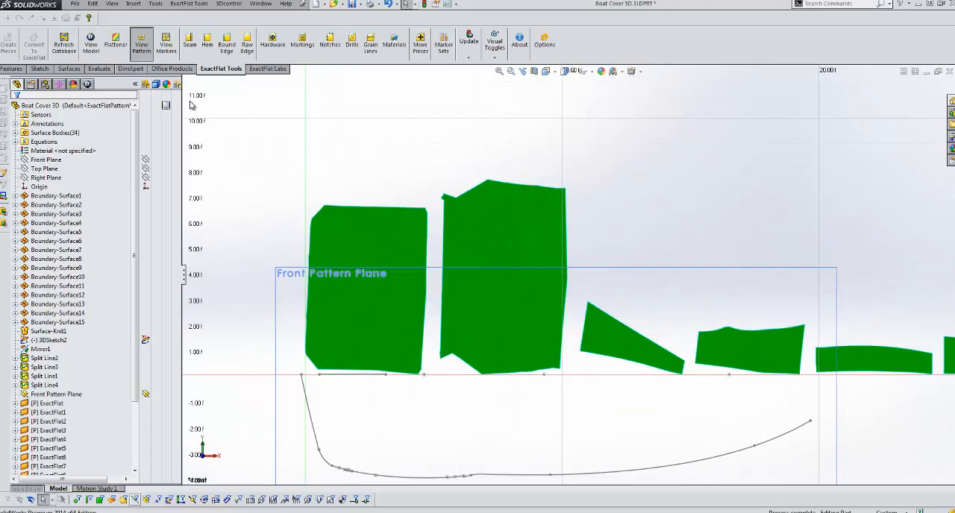
left_click(99, 69)
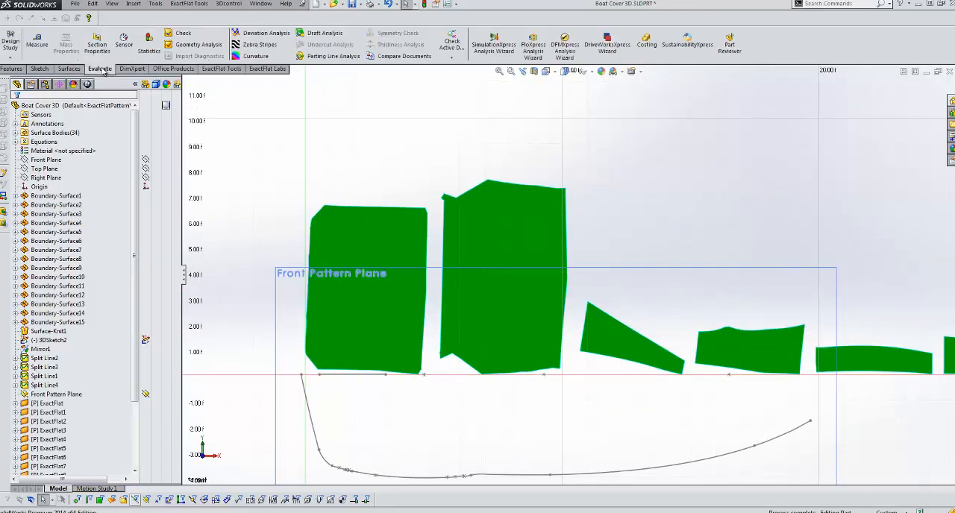
left_click(36, 42)
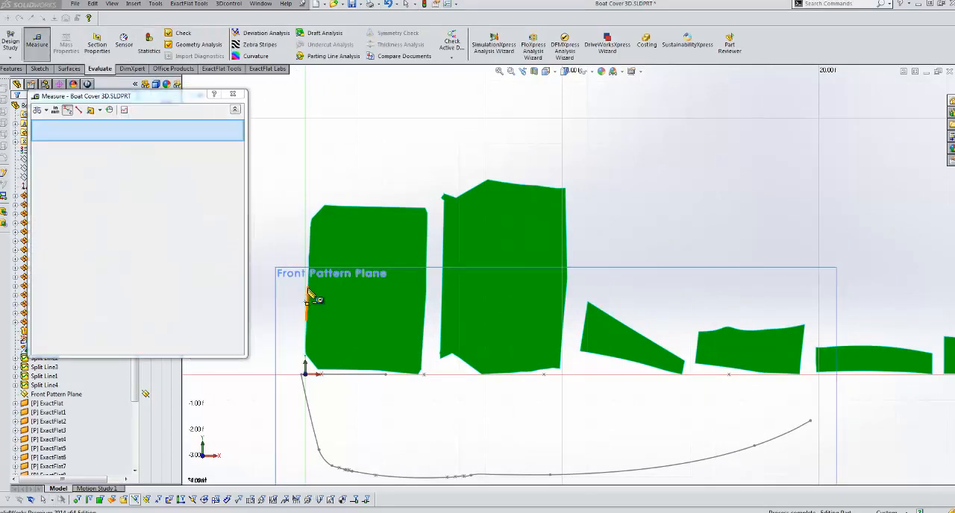
left_click(425, 291)
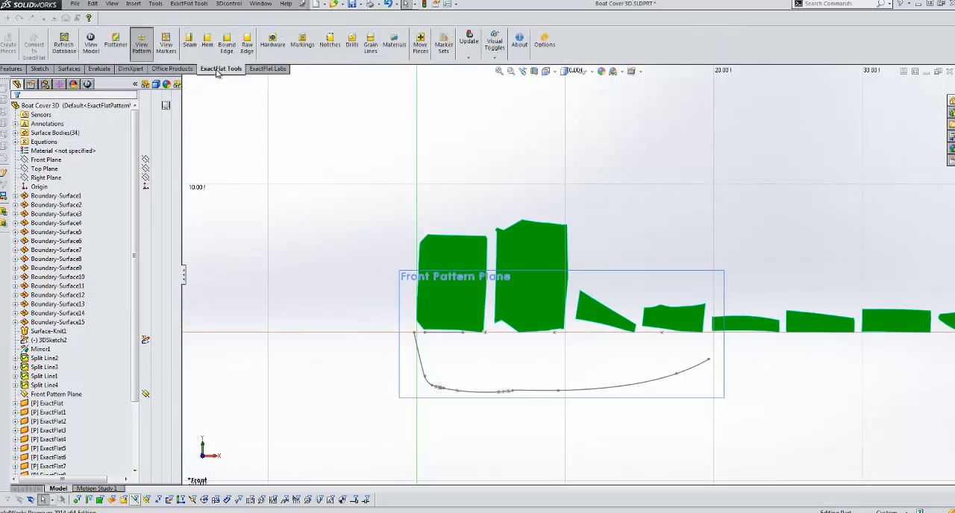
left_click(89, 41)
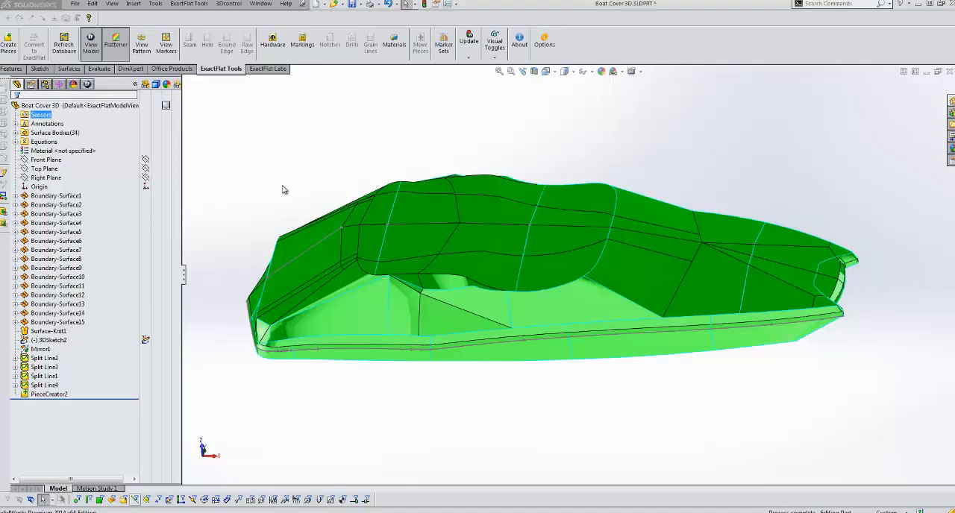
Launch the ExactFlat 3D to 2D Flattener and remesh all the boat cover pieces.
left_click(117, 41)
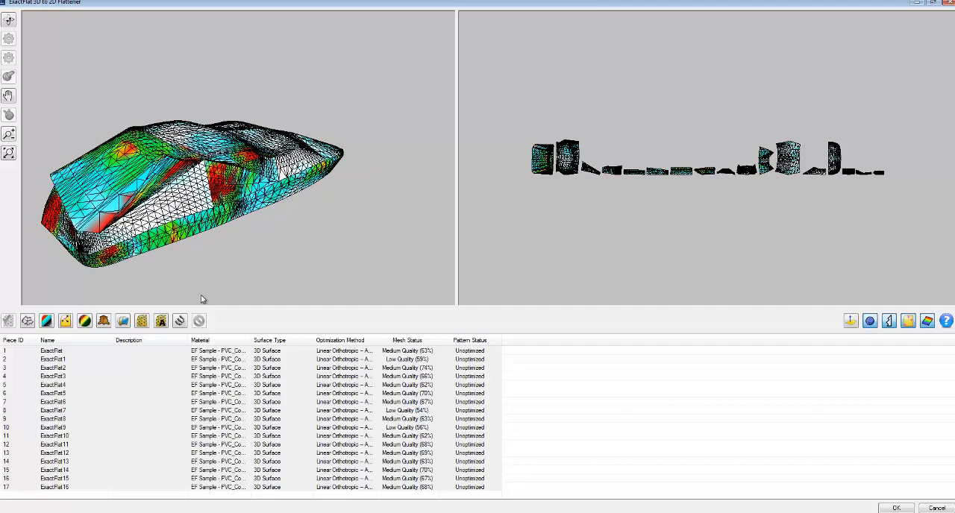
mouse_move(161, 321)
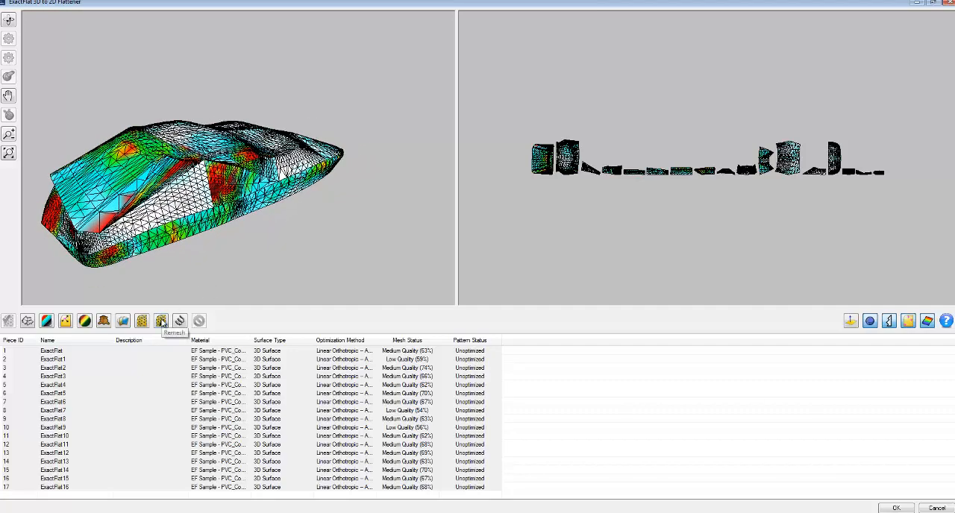
left_click(161, 320)
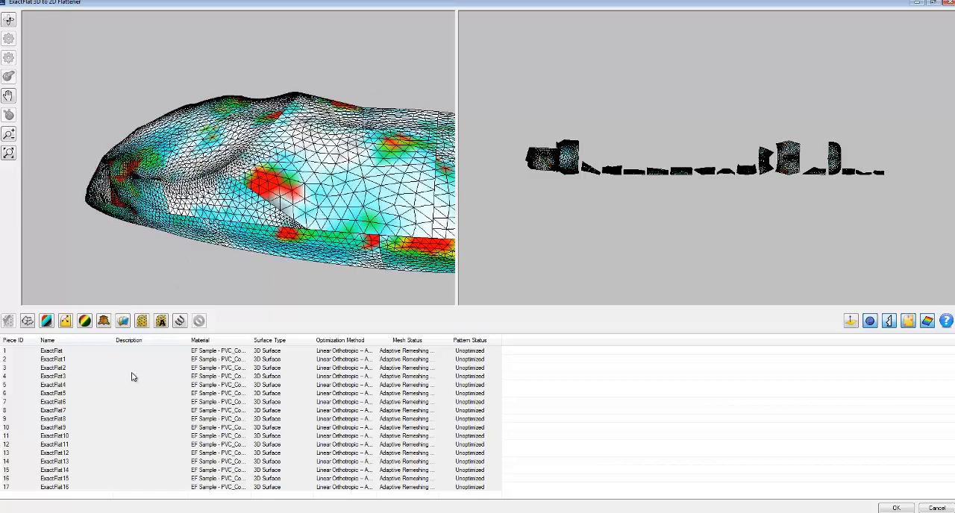
Optimize and flatten all pieces, then view the 2D pattern pieces laid out in SOLIDWORKS.
left_click(161, 321)
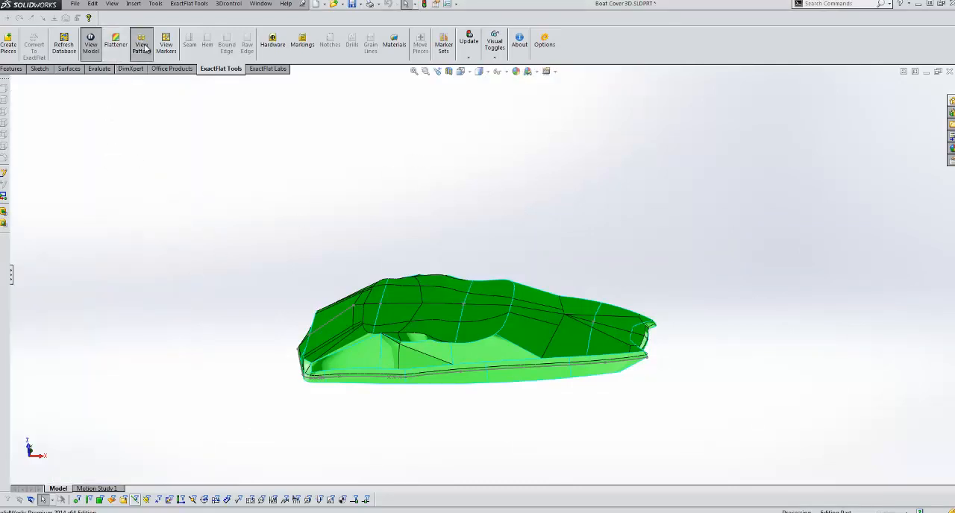
left_click(140, 42)
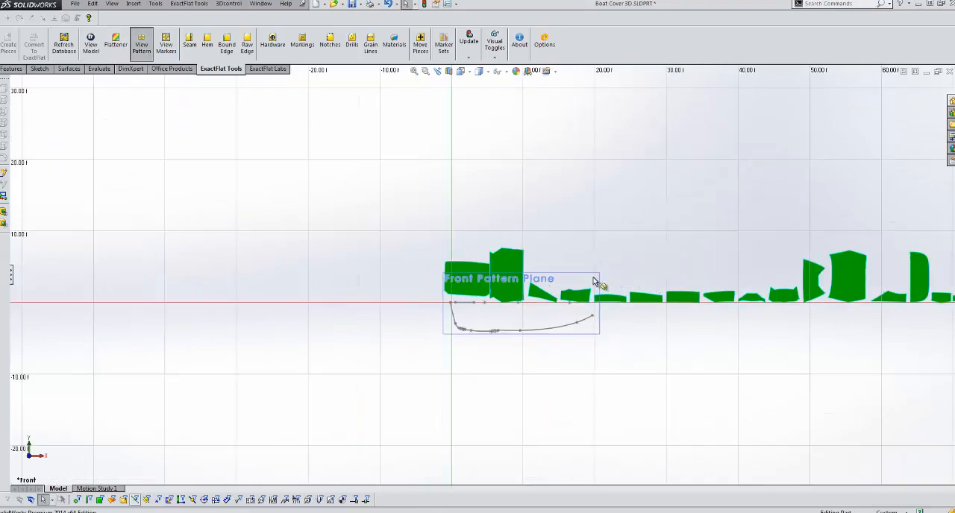